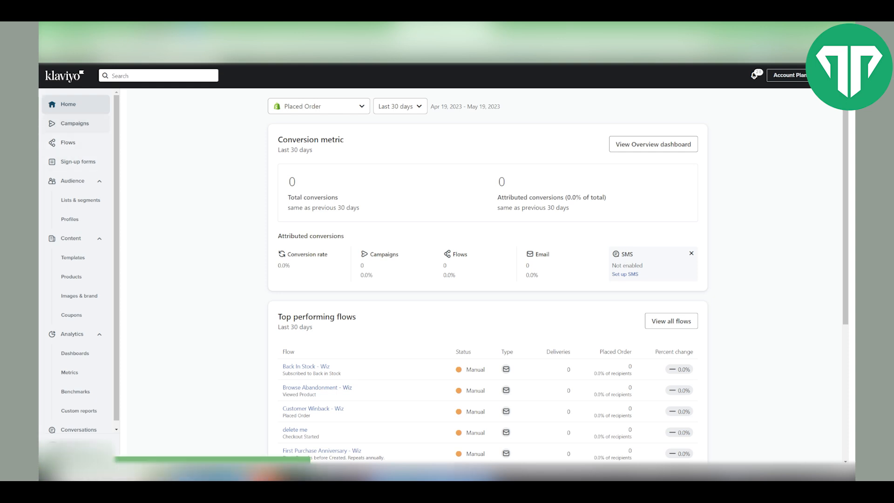
Go to the Campaigns list from the left sidebar.
{"action": "left_click", "coordinate": [75, 123]}
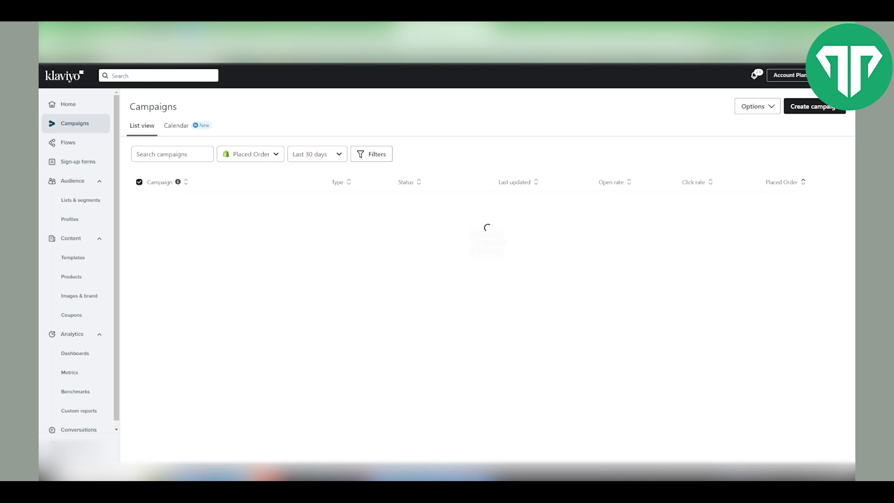
Create a new email campaign using the Drag and Drop Spring Sale template and preview it.
{"action": "left_click", "coordinate": [813, 106]}
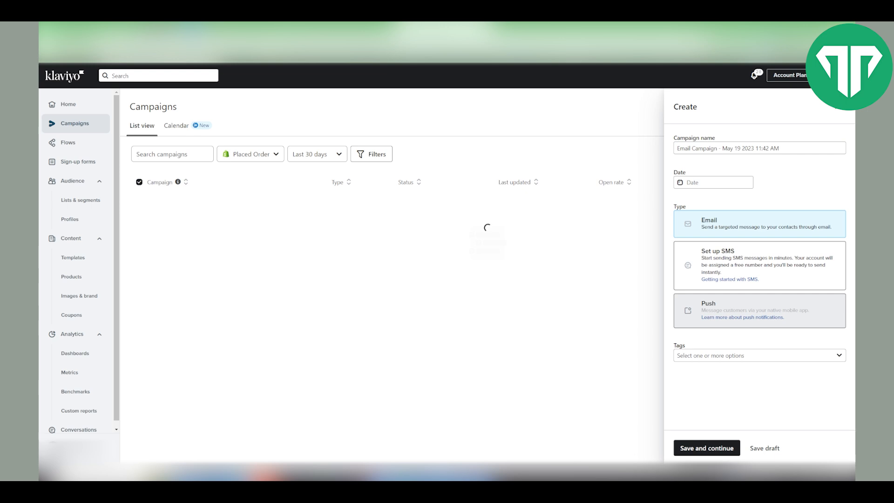
{"action": "left_click", "coordinate": [706, 448]}
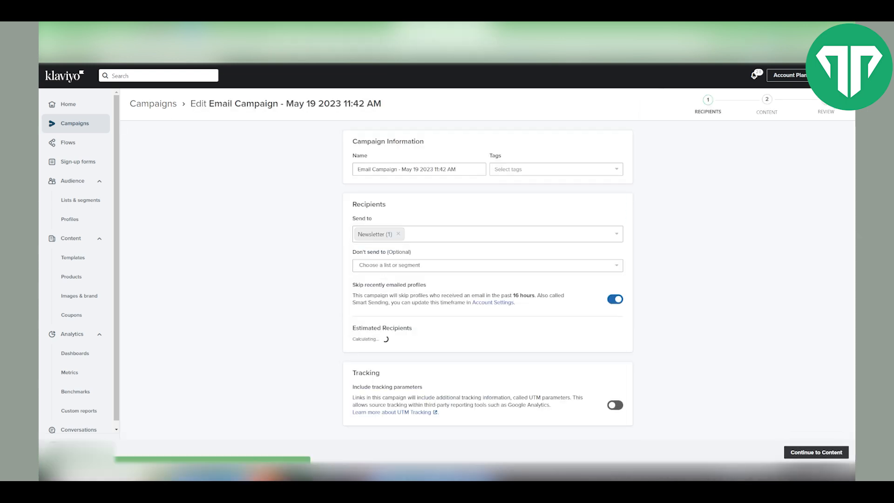
{"action": "left_click", "coordinate": [816, 453]}
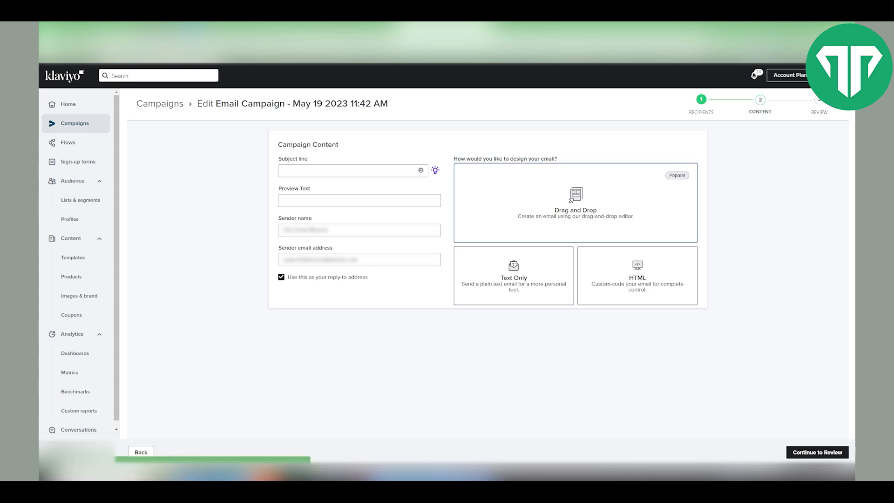
{"action": "left_click", "coordinate": [574, 202]}
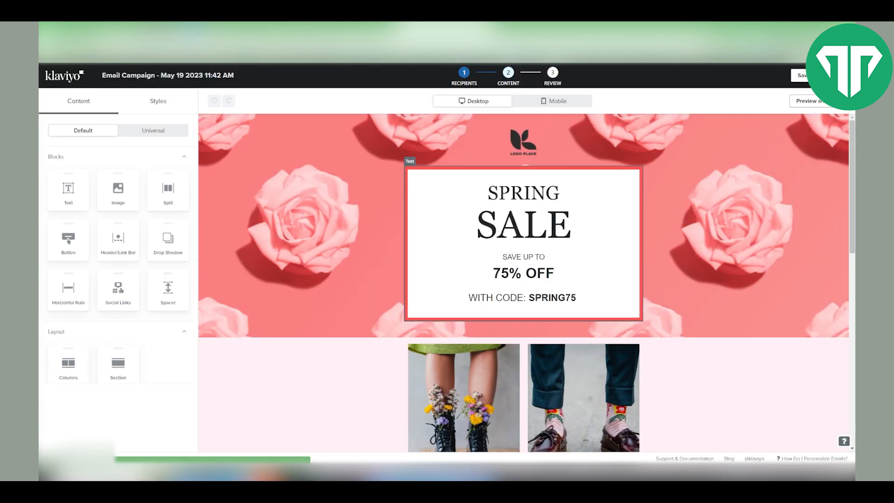
{"action": "scroll", "scroll_direction": "down", "scroll_amount": 3}
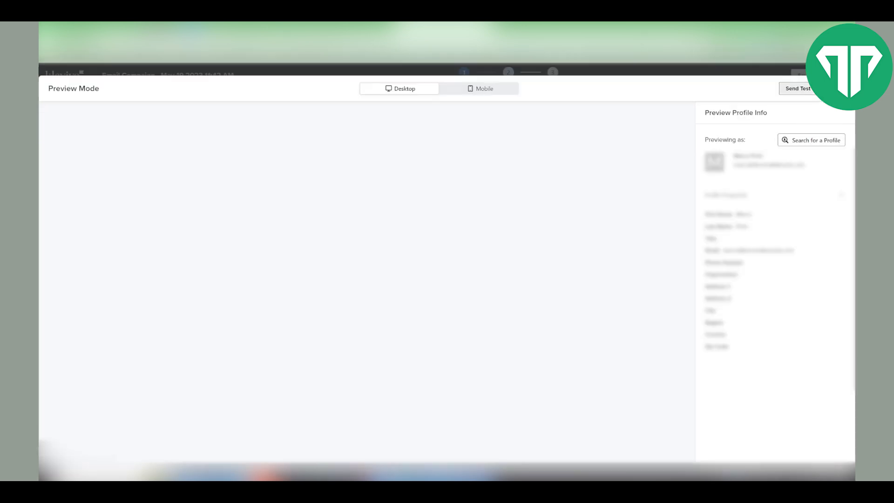
Send a test of the Spring Sale campaign email to the entered recipient address.
{"action": "left_click", "coordinate": [798, 89]}
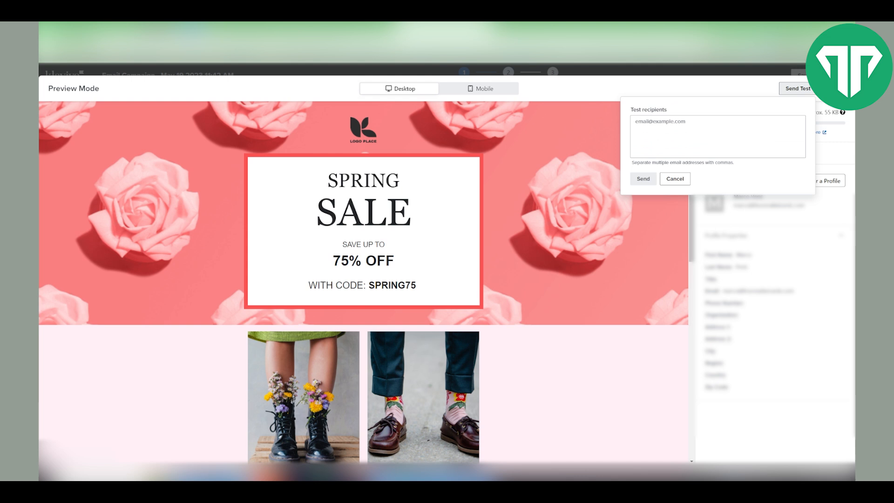
{"action": "left_click", "coordinate": [717, 137]}
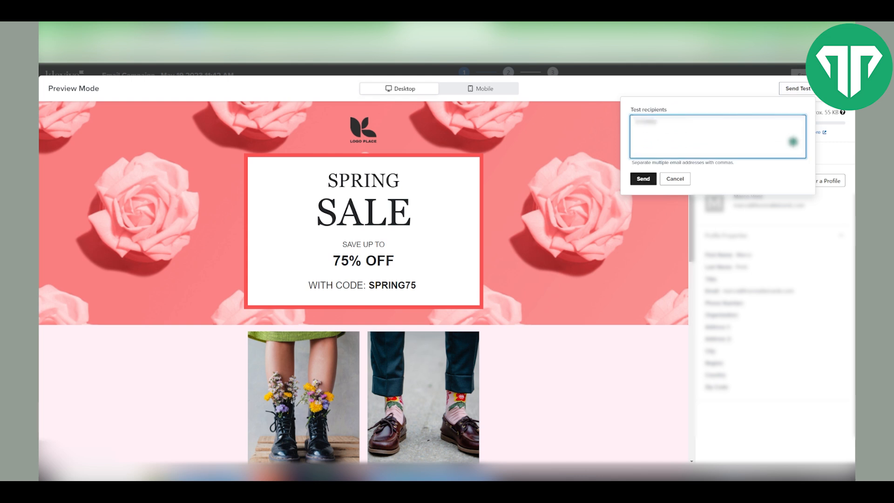
{"action": "left_click", "coordinate": [675, 179]}
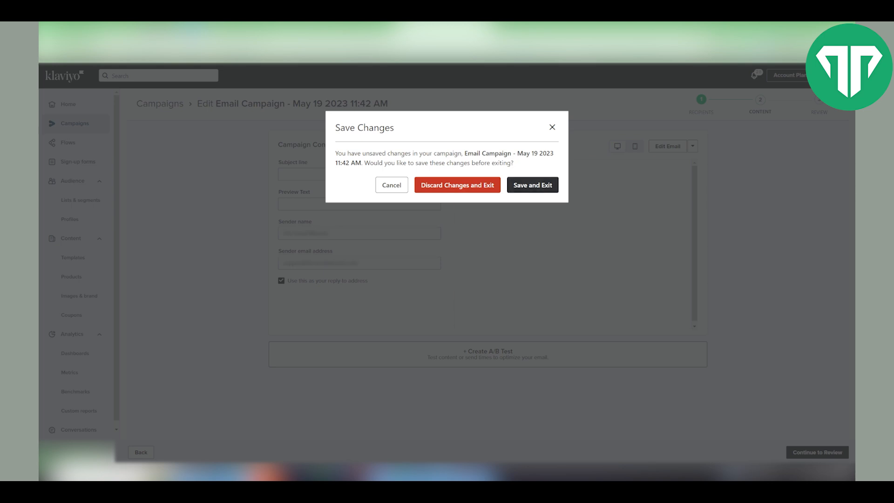
Leave the campaign for Flows and configure Email #3 of Abandoned Checkout - Wiz.
{"action": "left_click", "coordinate": [457, 185]}
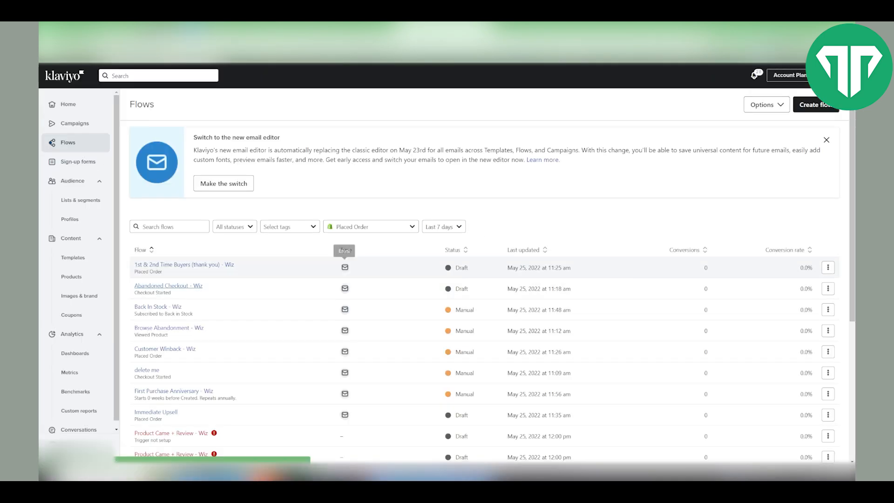
{"action": "left_click", "coordinate": [167, 286]}
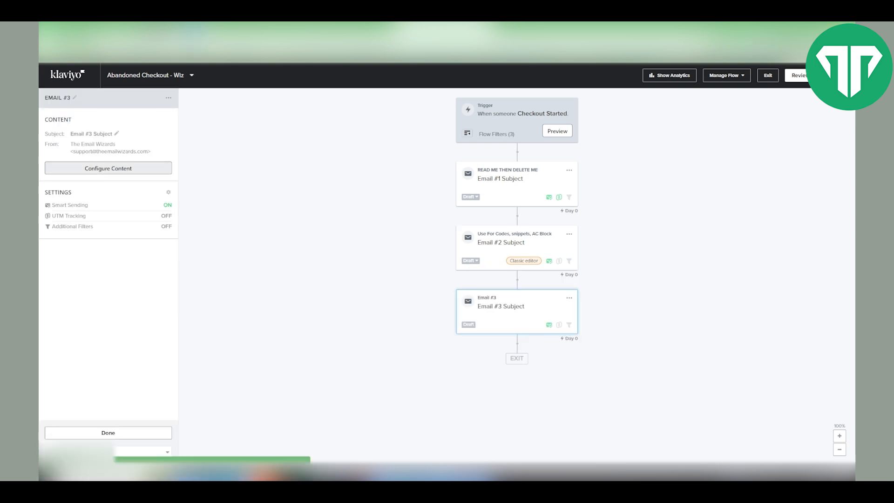
{"action": "left_click", "coordinate": [108, 169]}
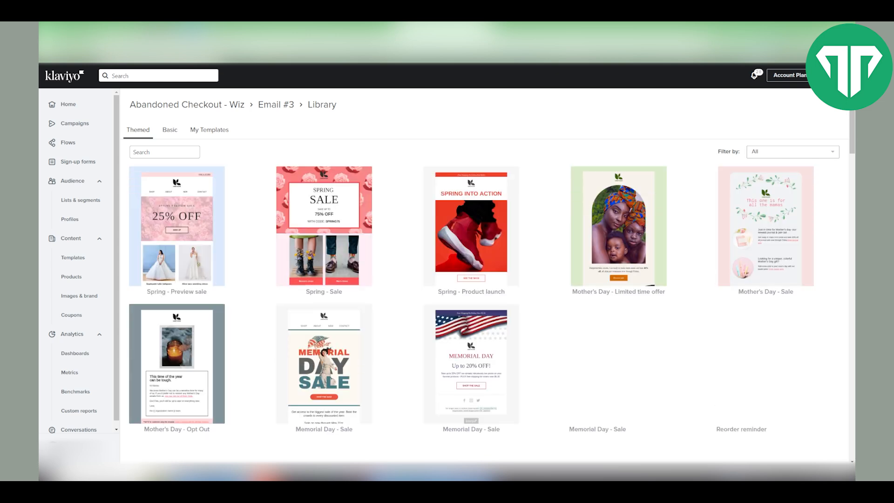
Apply the Spring - Sale template to Email #3 and send a test from Preview.
{"action": "left_click", "coordinate": [176, 225]}
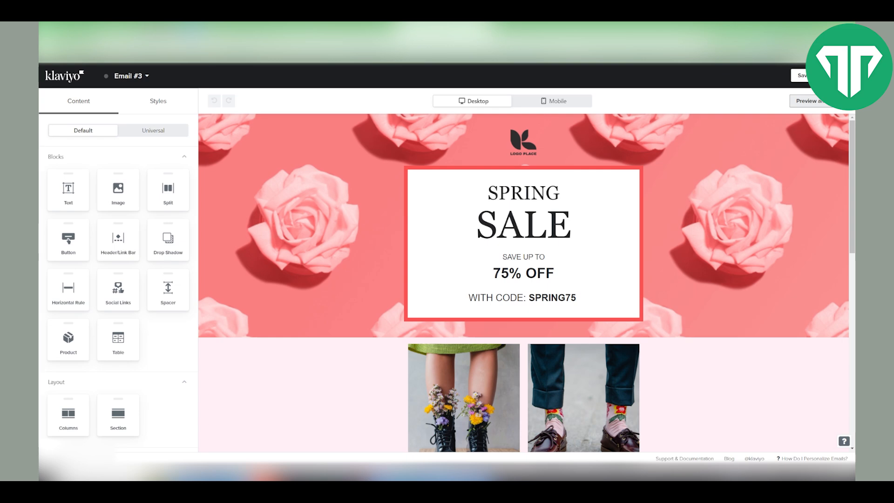
{"action": "left_click", "coordinate": [812, 100]}
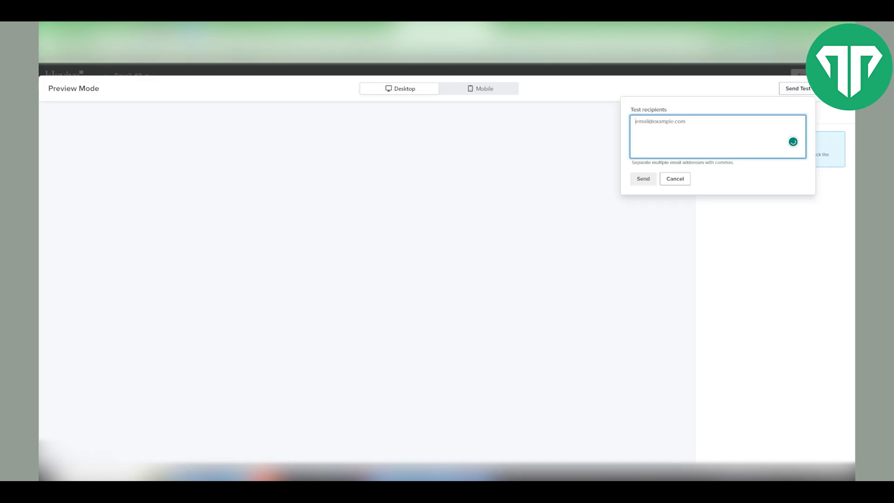
{"action": "left_click", "coordinate": [674, 179]}
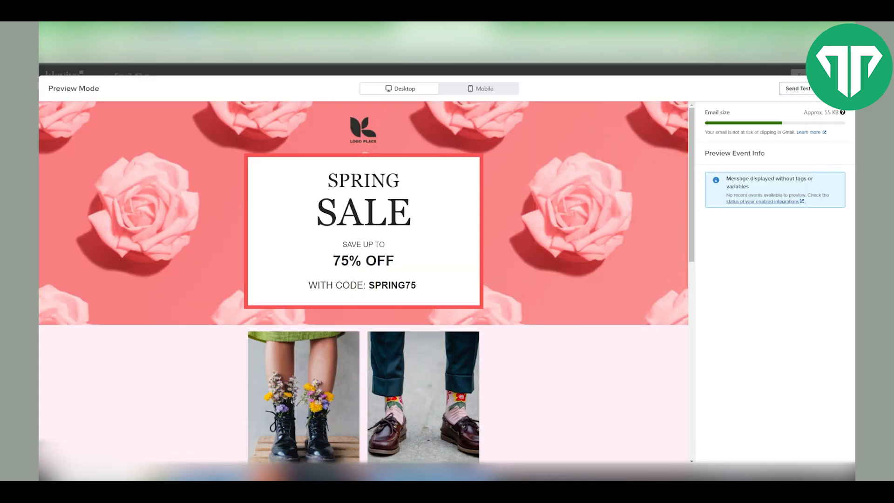